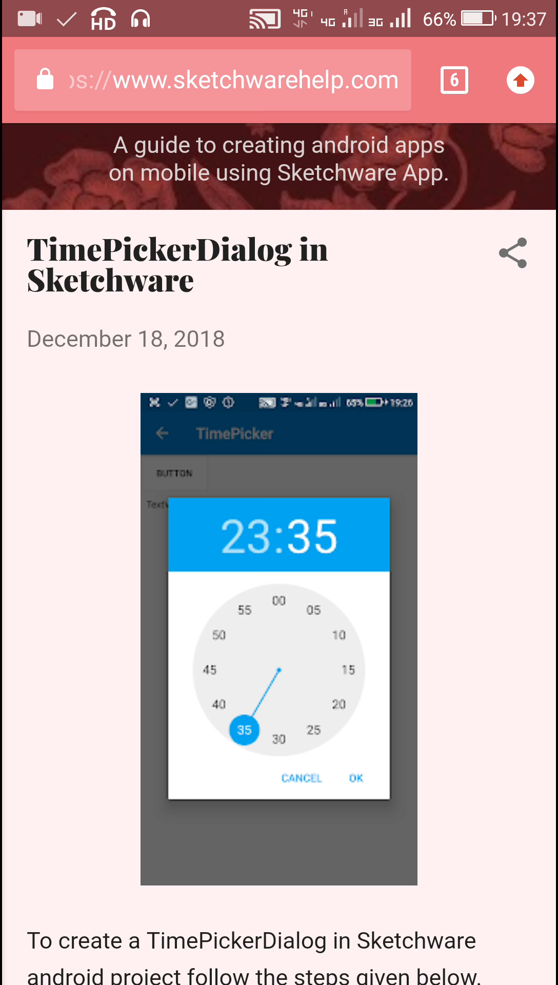
Step: Add a vertical linear layout and centre its contents horizontally
{"action": "scroll", "scroll_direction": "down", "scroll_amount": 3}
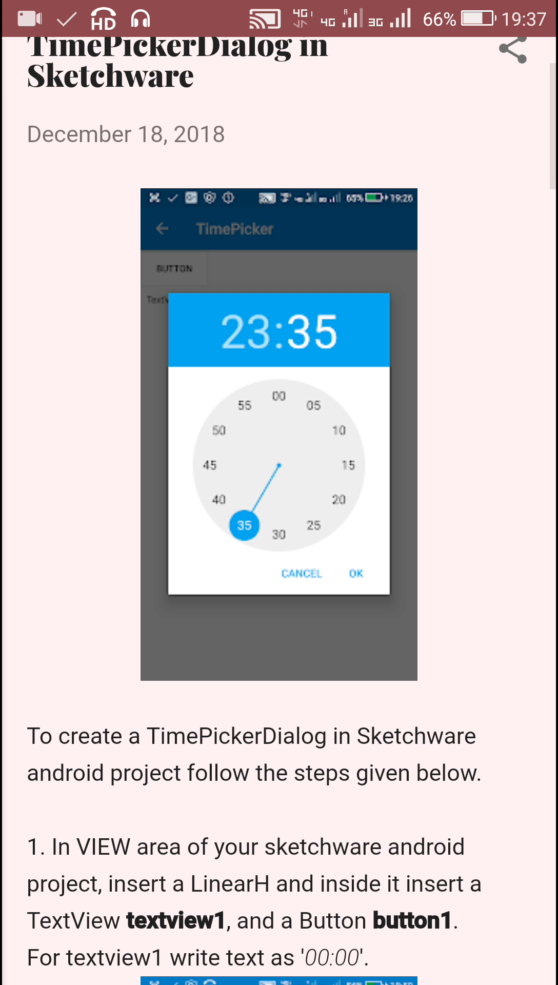
{"action": "scroll", "scroll_direction": "down", "scroll_amount": 3}
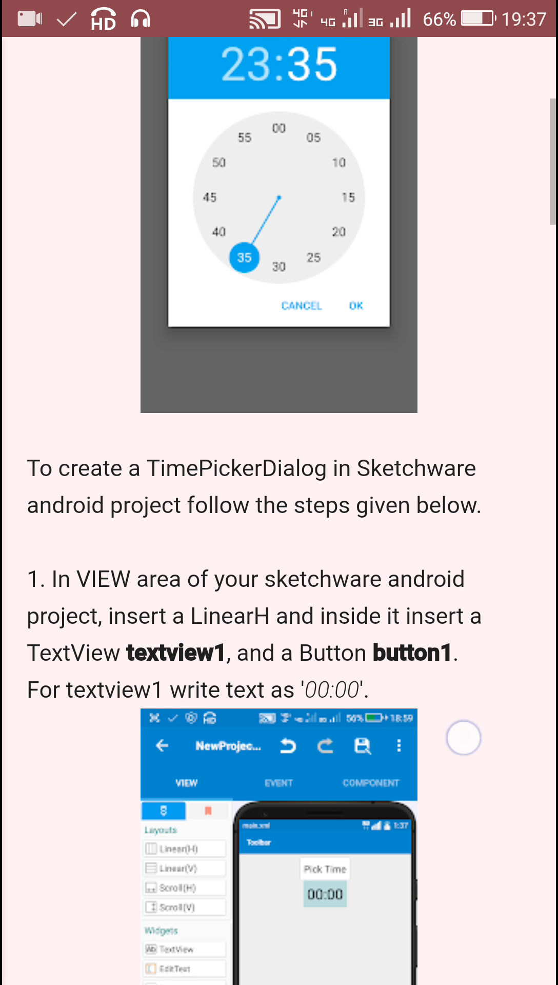
{"action": "scroll", "scroll_direction": "down", "scroll_amount": 3}
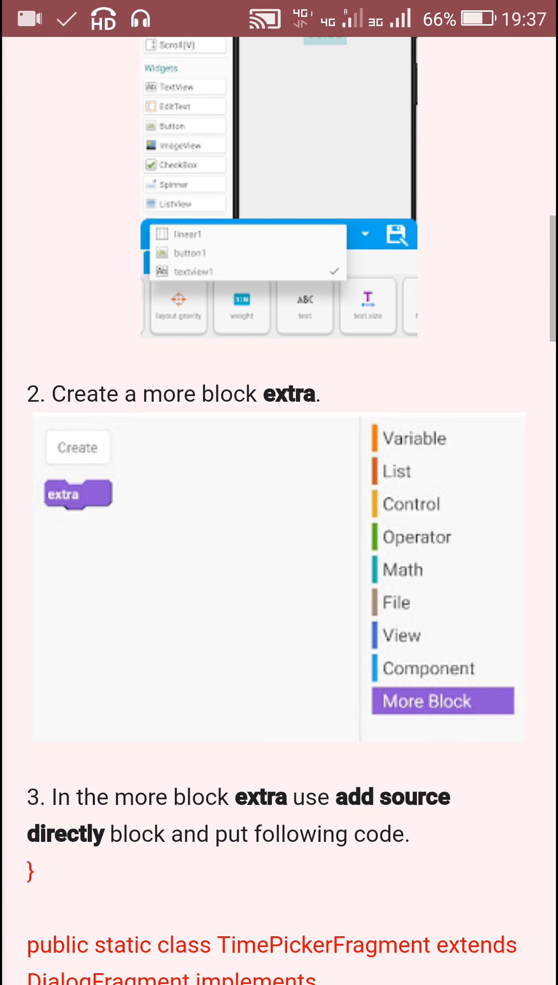
{"action": "scroll", "scroll_direction": "down", "scroll_amount": 3}
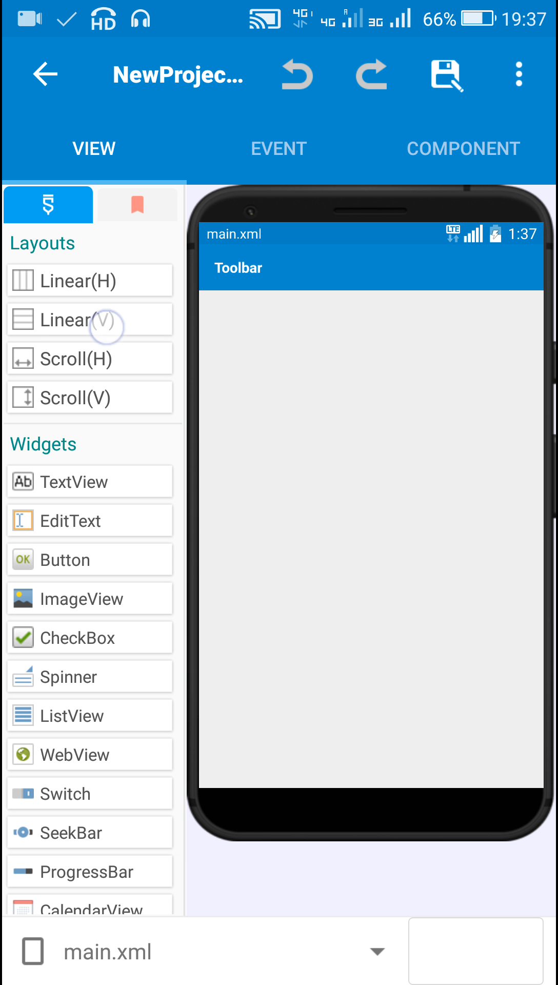
{"action": "left_click", "coordinate": [91, 319]}
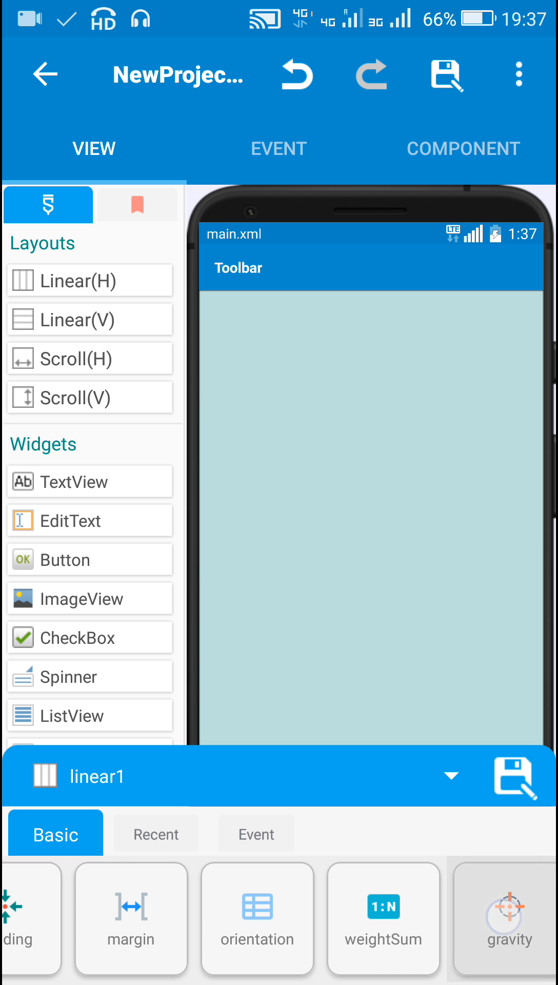
{"action": "left_click", "coordinate": [508, 919]}
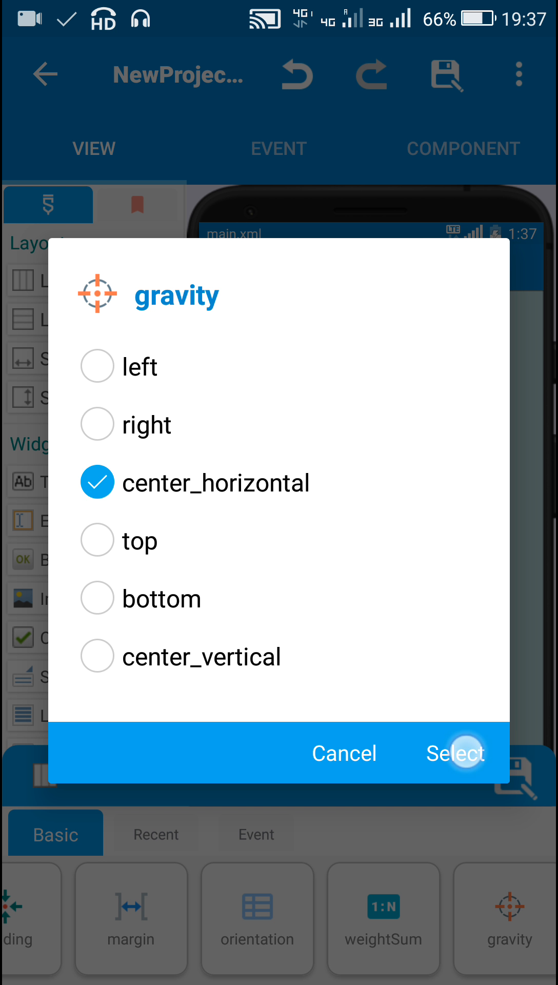
{"action": "left_click", "coordinate": [456, 753]}
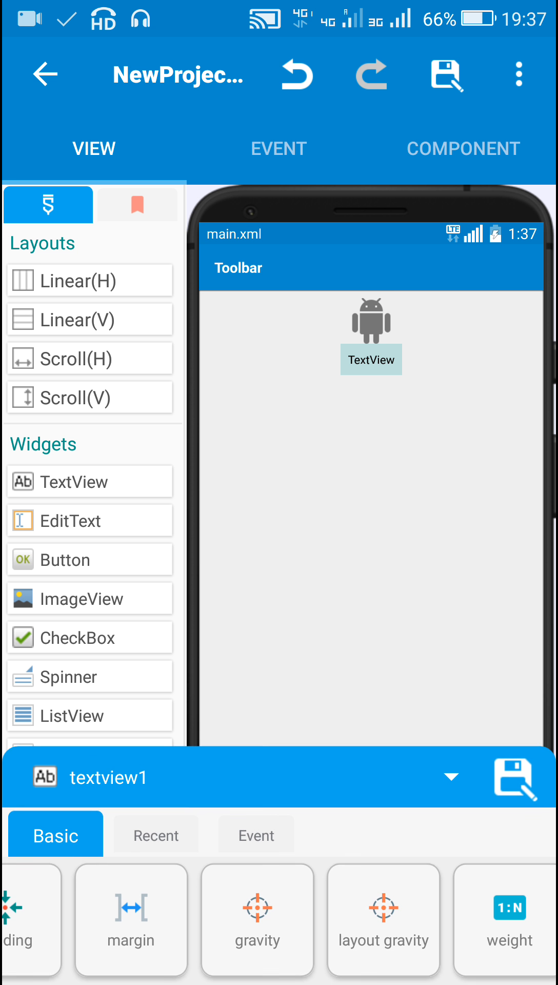
Step: Set the TextView's text to 00:00 and its text size to 50sp
{"action": "scroll", "scroll_direction": "left", "scroll_amount": 3}
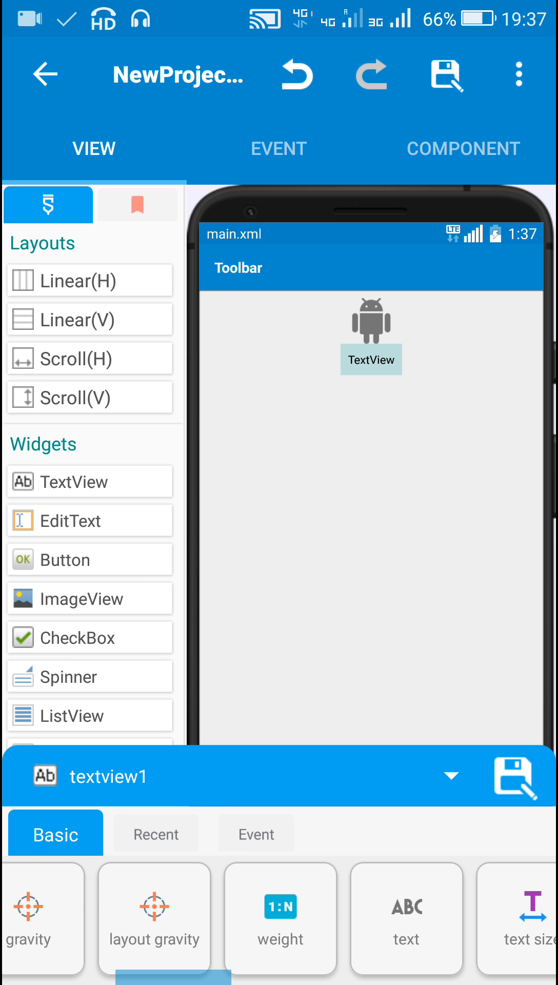
{"action": "left_click", "coordinate": [533, 918]}
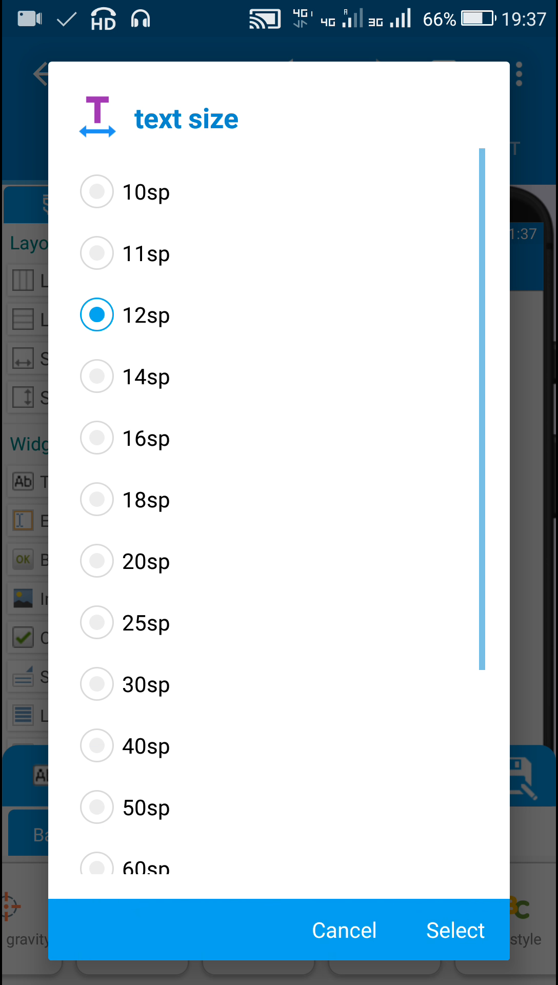
{"action": "left_click", "coordinate": [343, 931]}
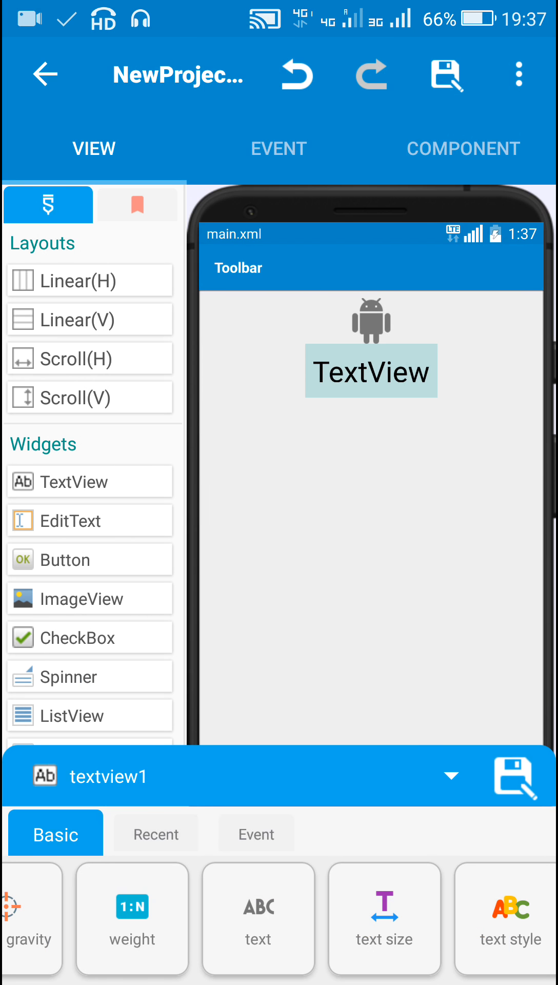
{"action": "left_click", "coordinate": [258, 919]}
{"action": "type", "text": "00:00"}
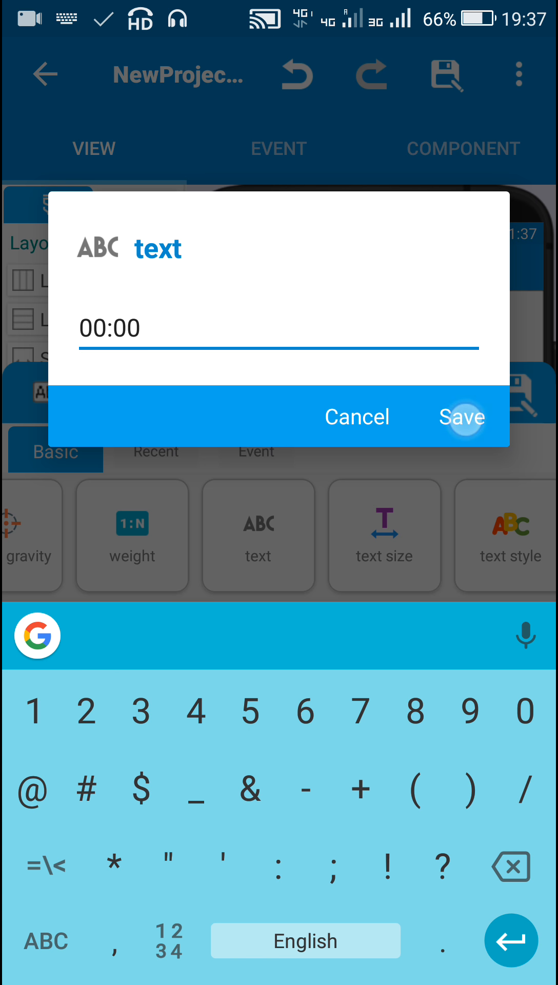
{"action": "left_click", "coordinate": [461, 418]}
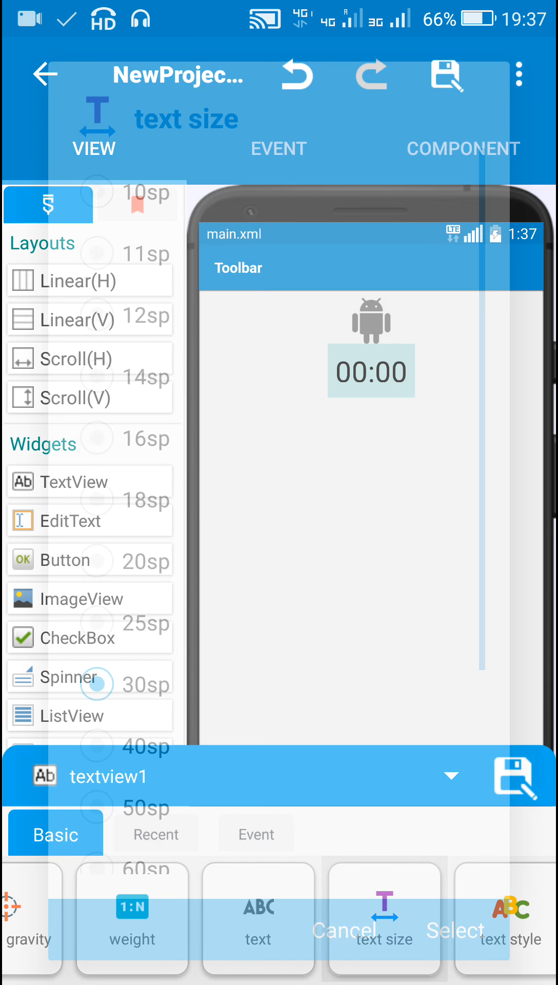
{"action": "left_click", "coordinate": [383, 924]}
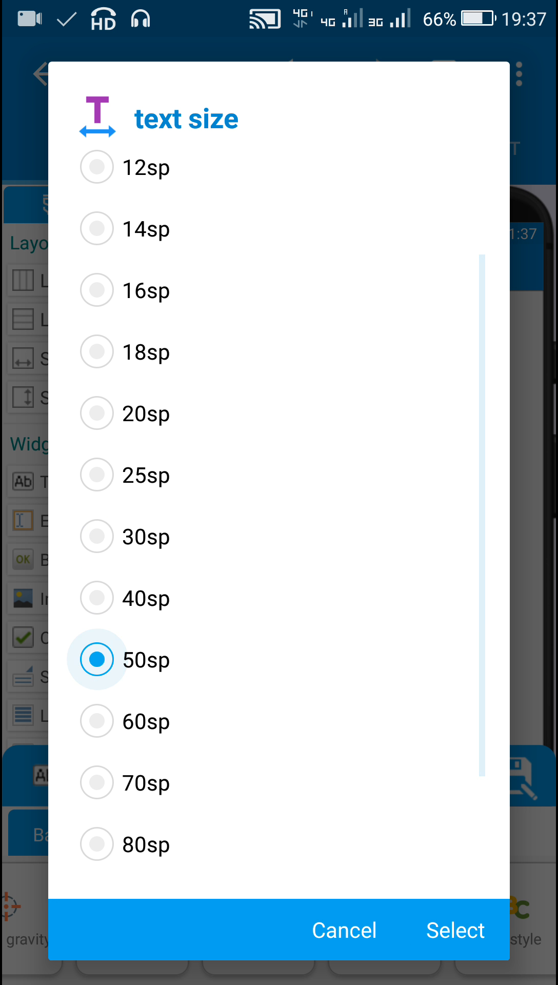
{"action": "left_click", "coordinate": [455, 930]}
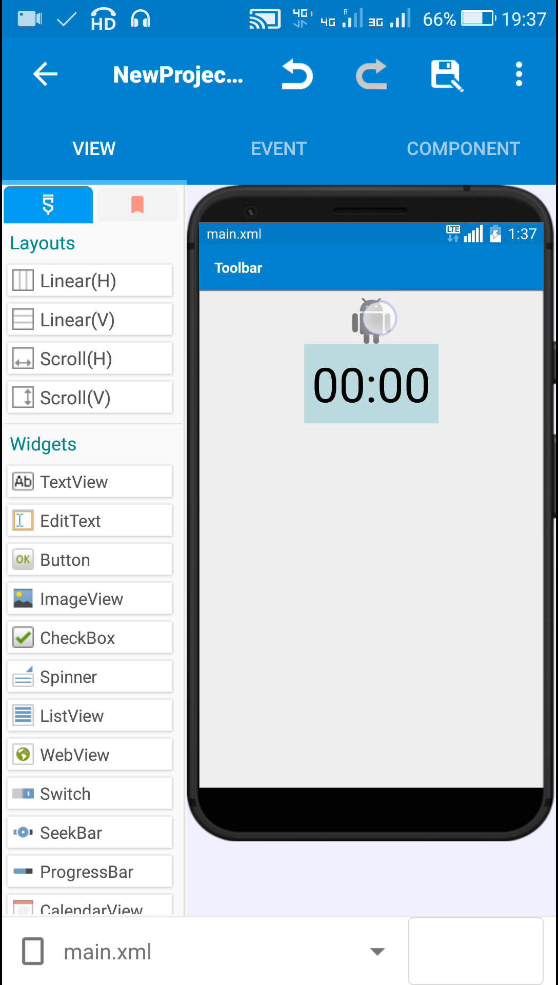
Step: Give imageview1 a custom width and height of 50 dp
{"action": "left_click", "coordinate": [370, 321]}
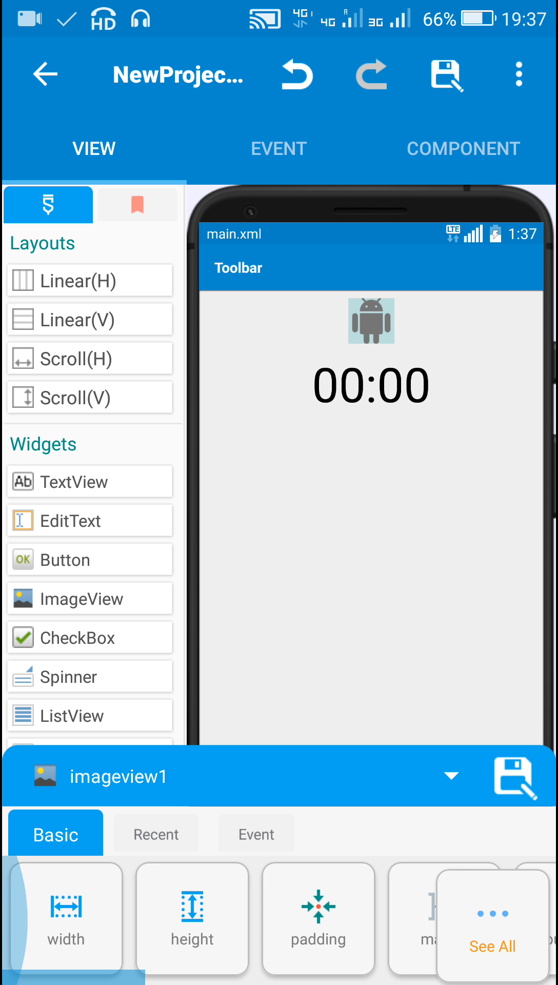
{"action": "left_click", "coordinate": [64, 919]}
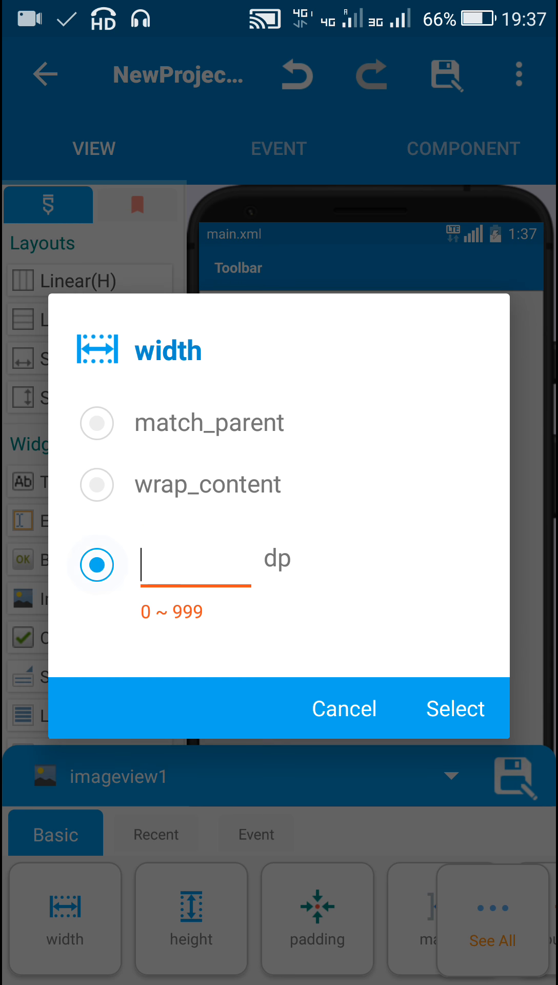
{"action": "left_click", "coordinate": [195, 564]}
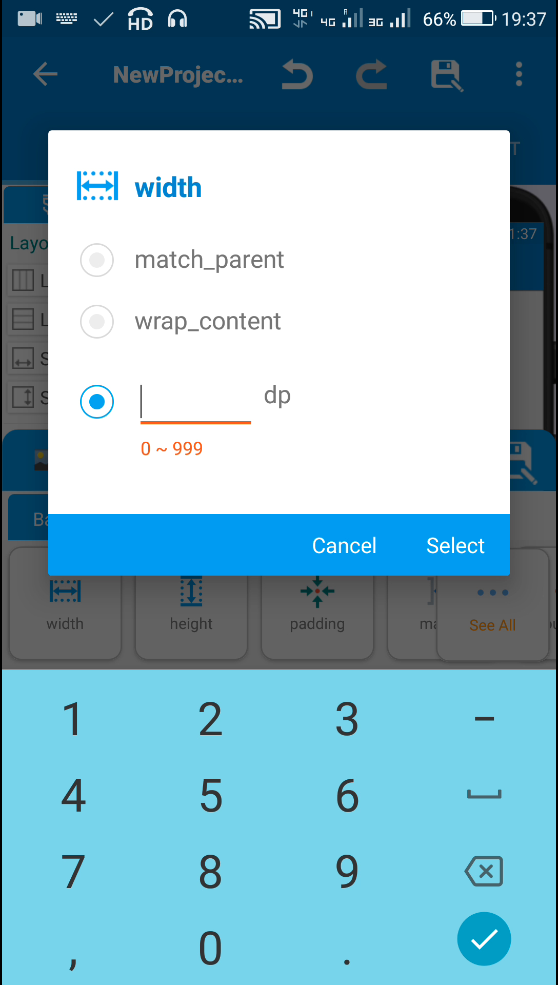
{"action": "type", "text": "50"}
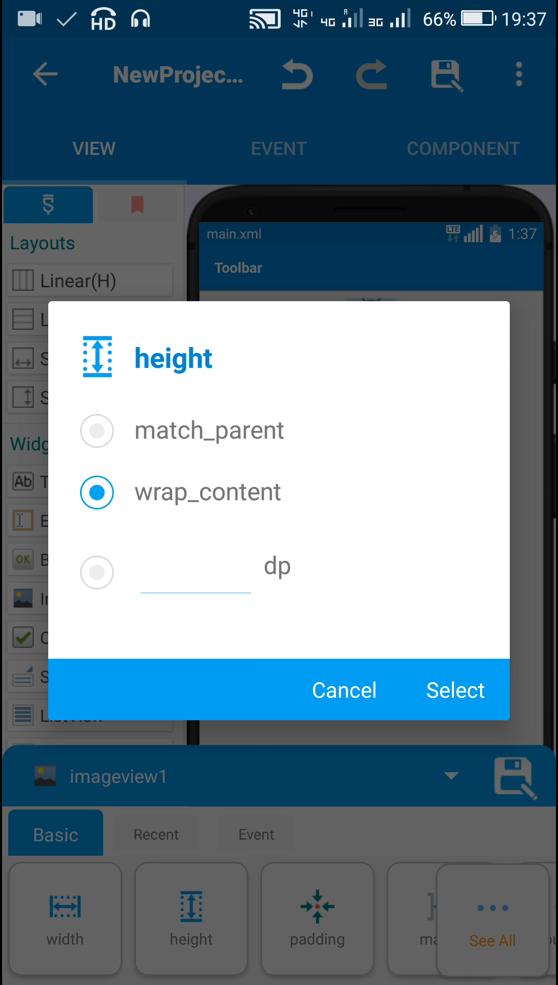
{"action": "type", "text": "5"}
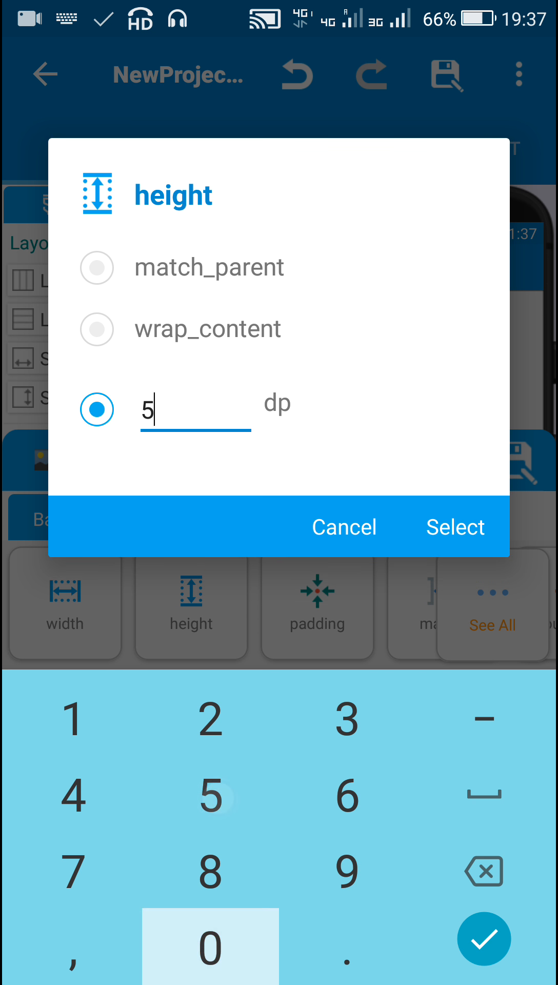
{"action": "left_click", "coordinate": [454, 527]}
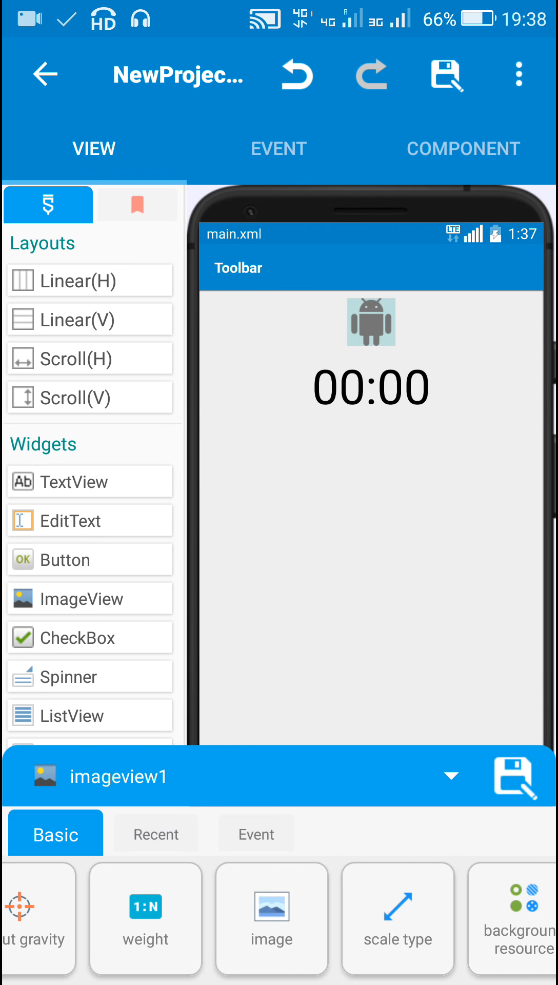
Step: Replace the placeholder image with the ic_alarm_add_black alarm icon
{"action": "left_click", "coordinate": [271, 917]}
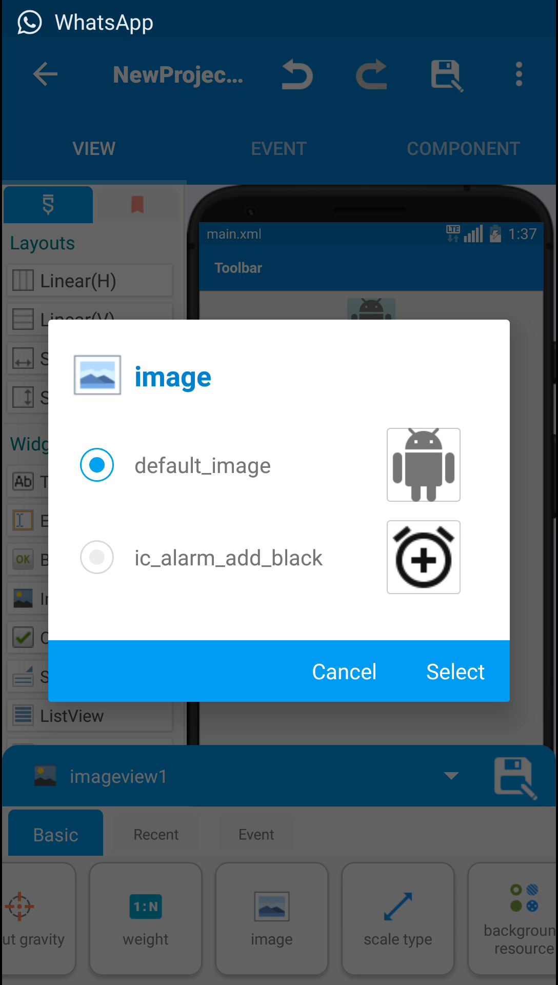
{"action": "left_click", "coordinate": [96, 557]}
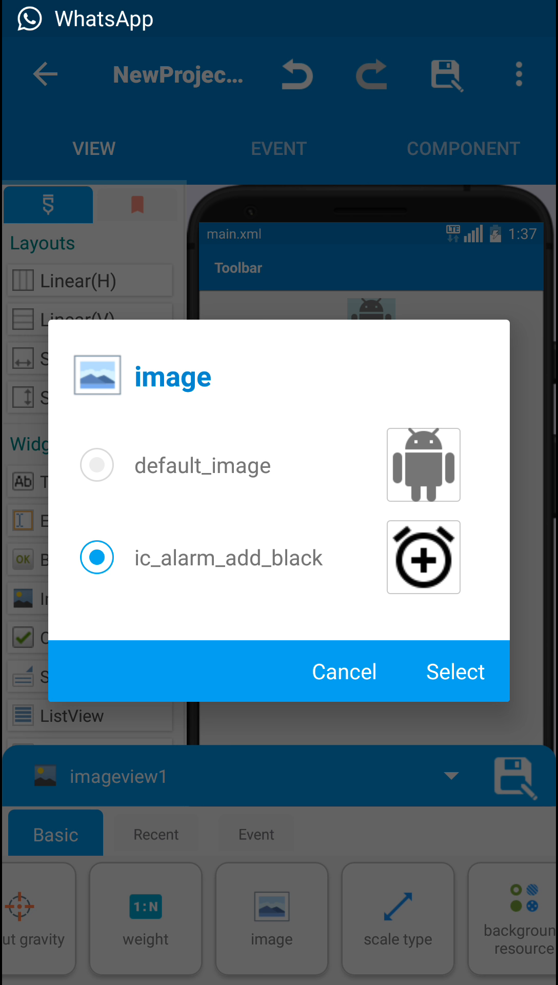
{"action": "left_click", "coordinate": [455, 671]}
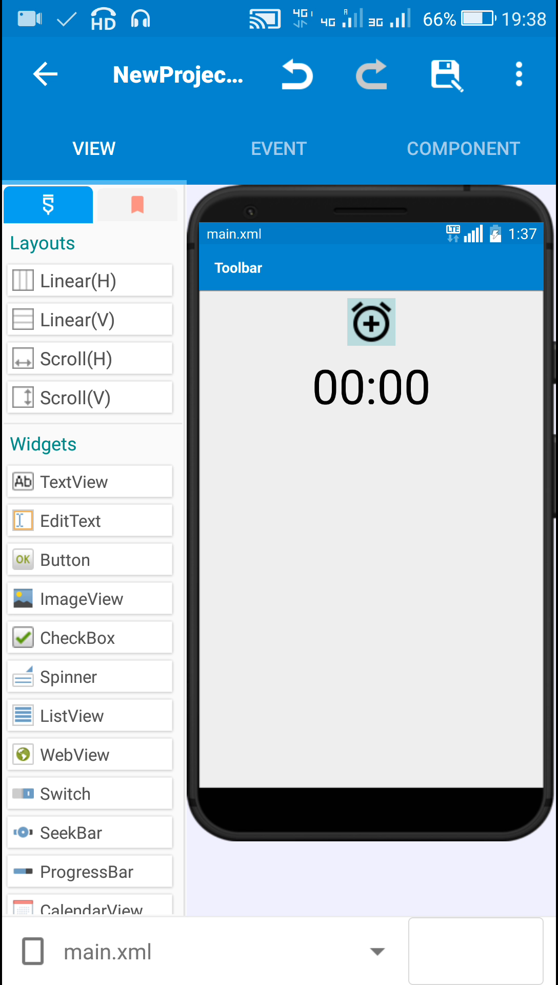
{"action": "left_click", "coordinate": [370, 386]}
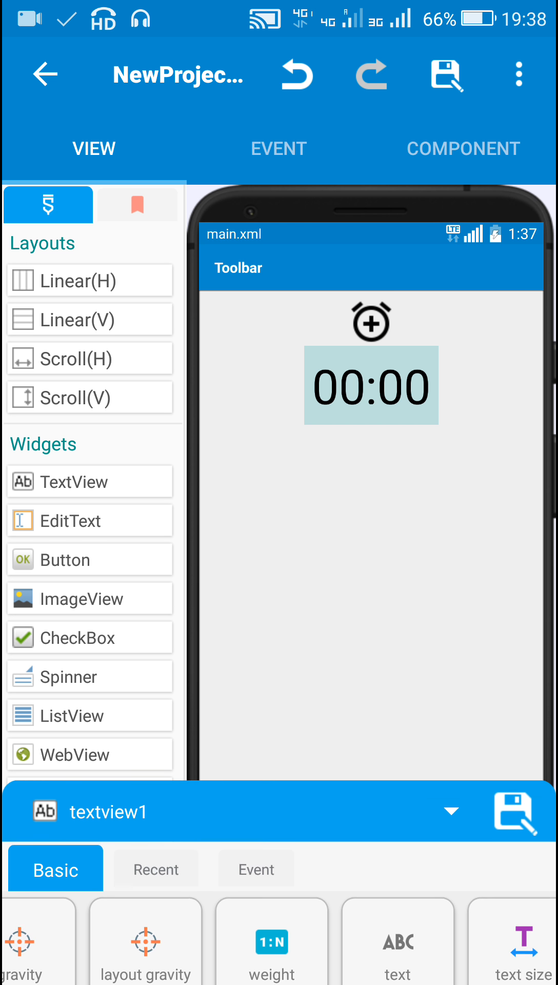
{"action": "left_click", "coordinate": [371, 321]}
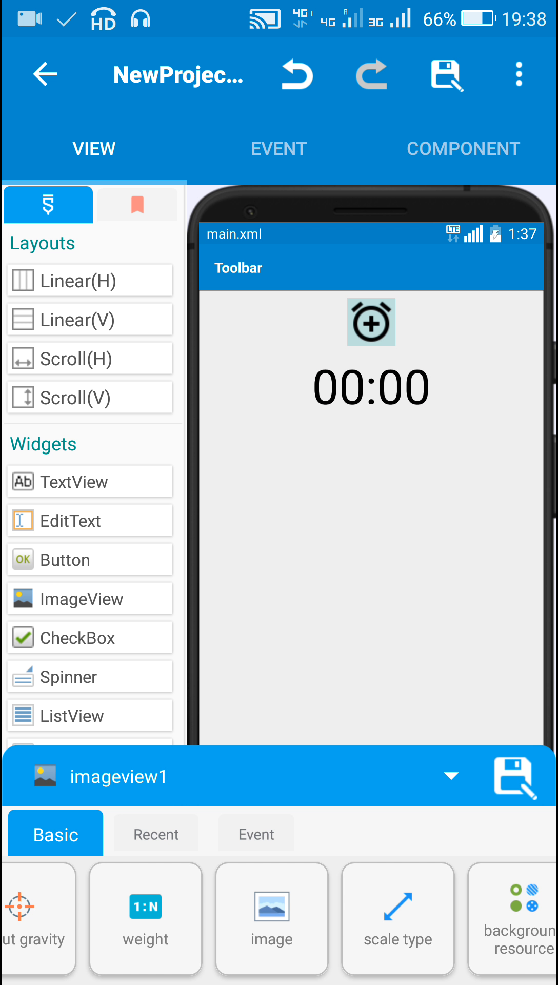
{"action": "left_click", "coordinate": [278, 148]}
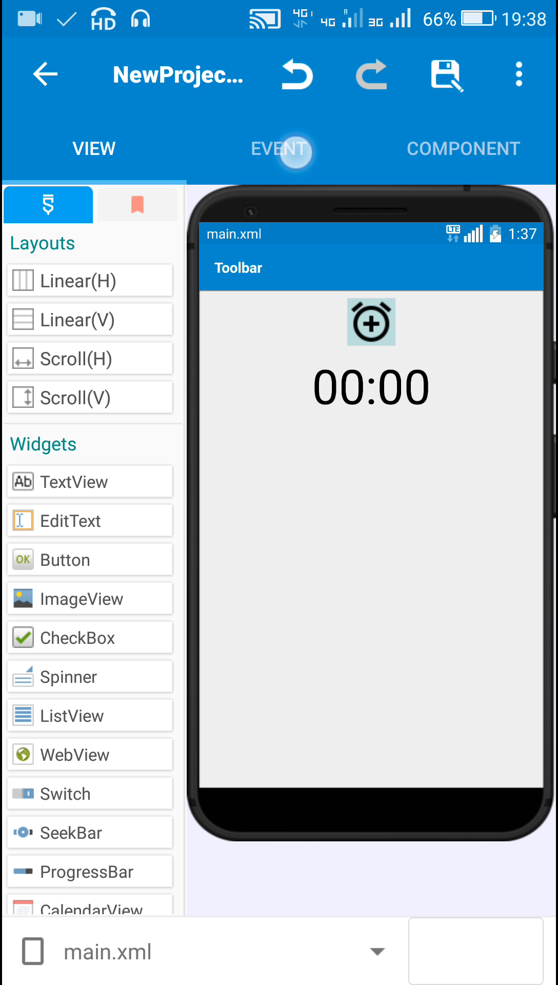
Step: Create a More Block named extra and enter its editor
{"action": "left_click", "coordinate": [278, 148]}
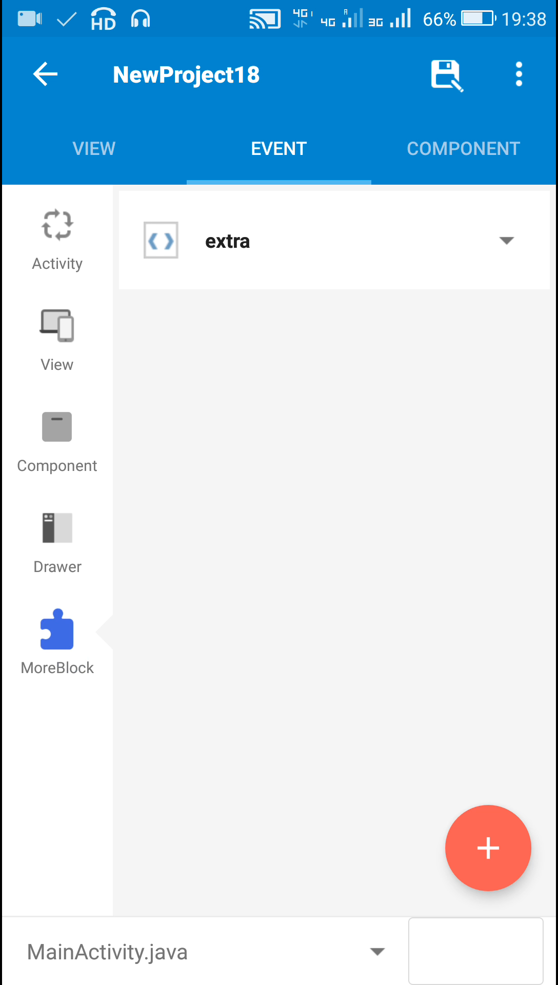
{"action": "left_click", "coordinate": [226, 241]}
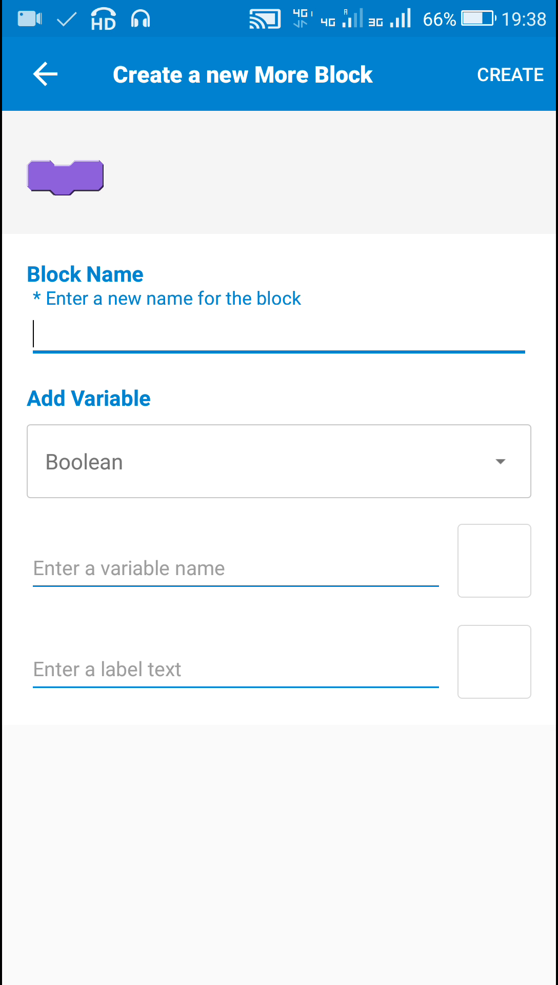
{"action": "left_click", "coordinate": [510, 75]}
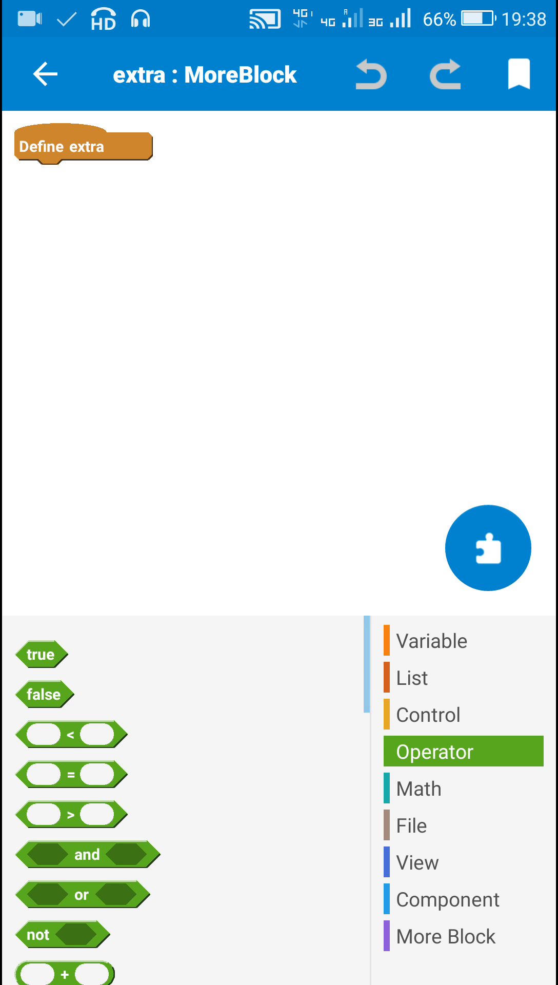
Step: Attach an add source directly block under Define extra and copy the tutorial's TimePickerFragment code
{"action": "scroll", "scroll_direction": "down", "scroll_amount": 3}
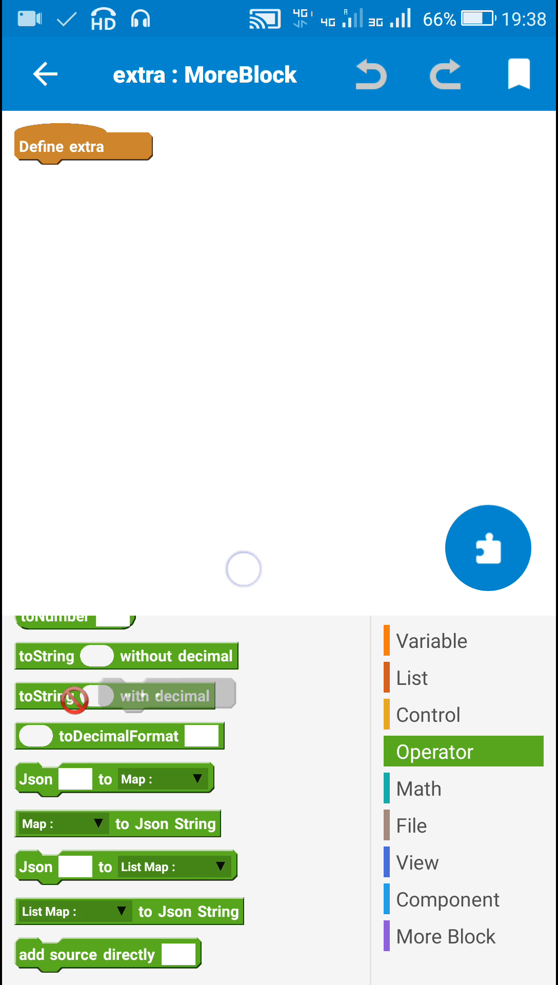
{"action": "left_click_drag", "start_coordinate": [107, 954], "coordinate": [107, 176]}
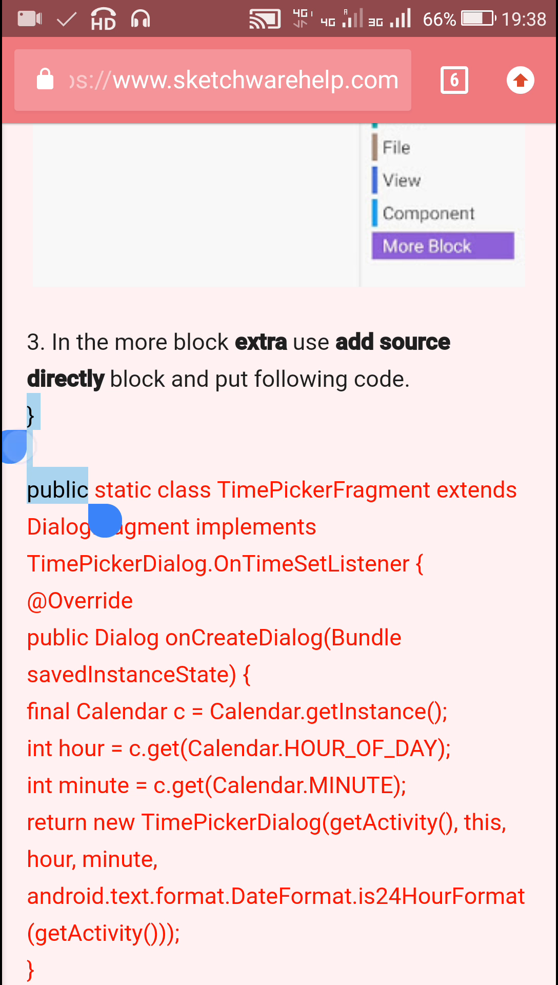
{"action": "left_click_drag", "start_coordinate": [113, 521], "coordinate": [182, 911]}
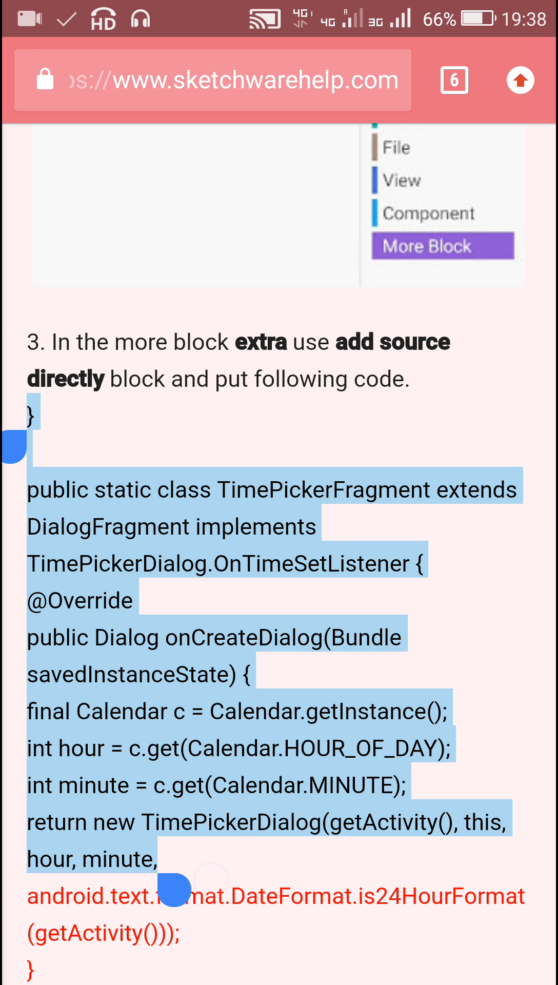
{"action": "scroll", "scroll_direction": "down", "scroll_amount": 3}
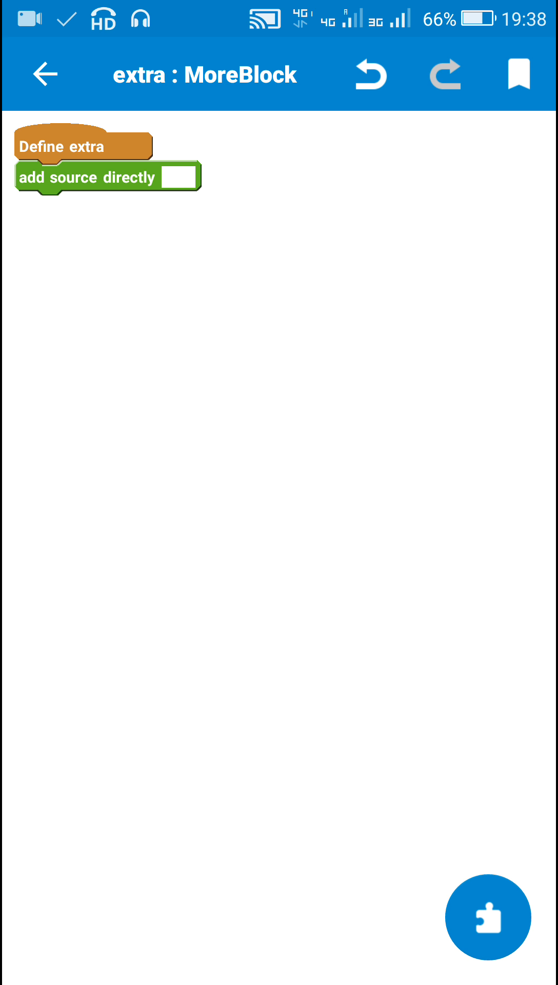
Step: Paste the TimePickerFragment code, point its onTimeSet handler at textview1, and save the block
{"action": "left_click", "coordinate": [181, 176]}
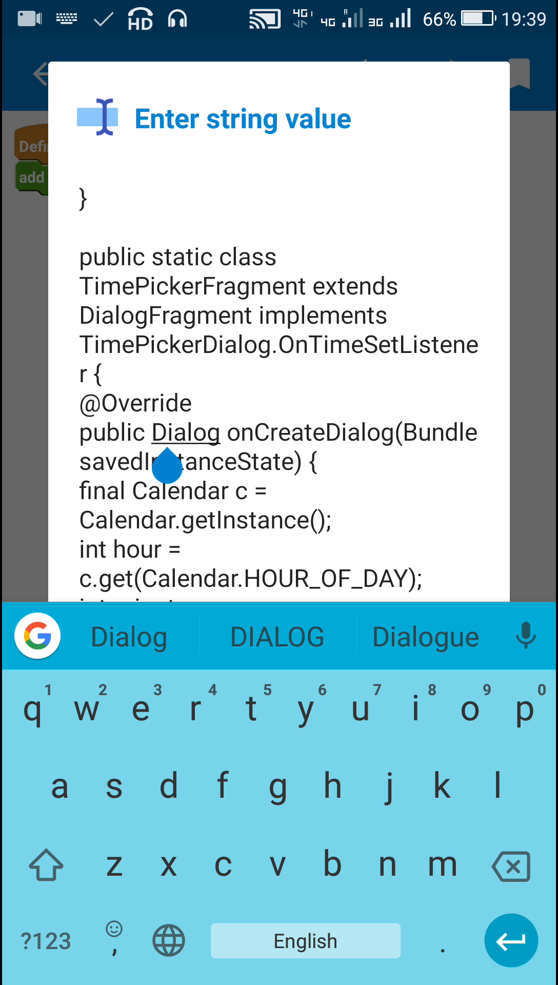
{"action": "left_click", "coordinate": [226, 433]}
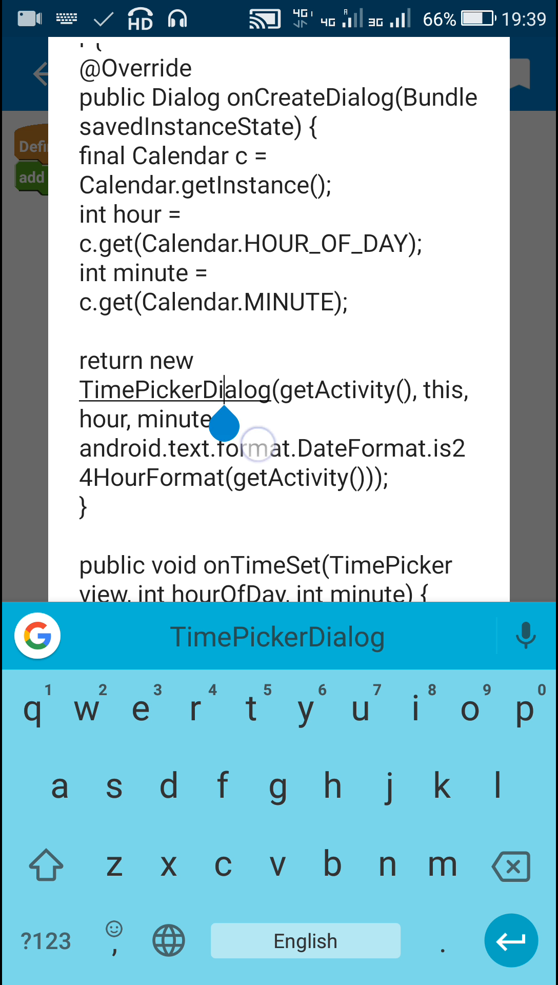
{"action": "left_click", "coordinate": [442, 390]}
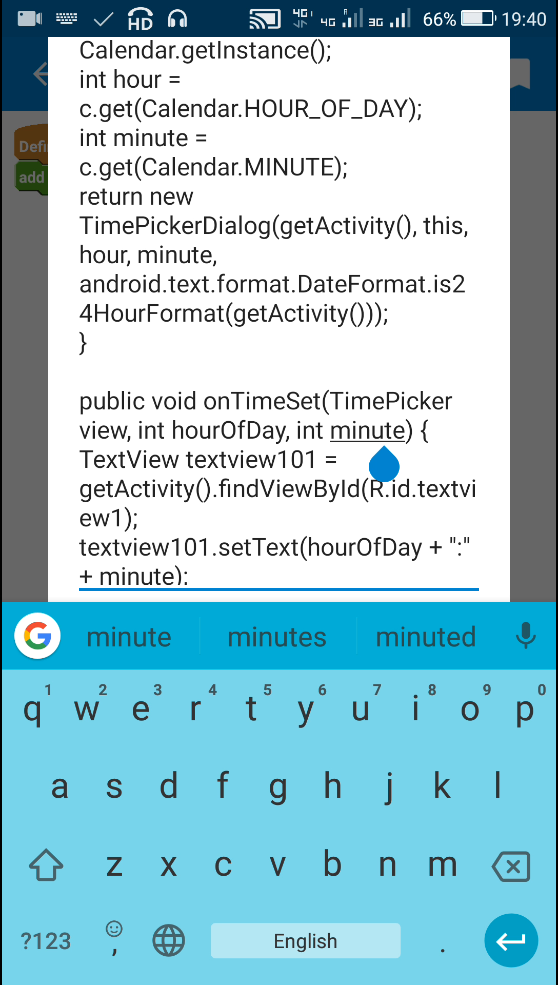
{"action": "left_click", "coordinate": [217, 547]}
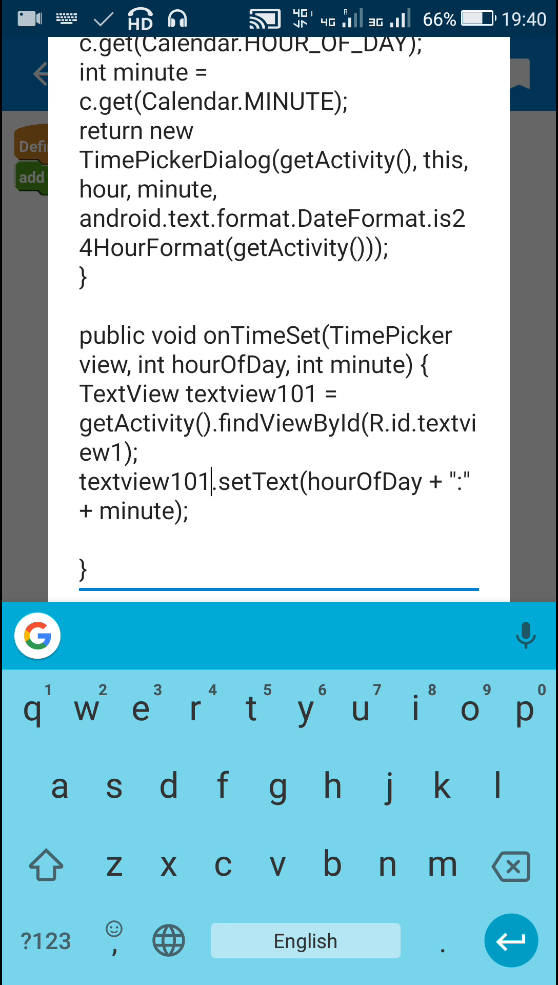
{"action": "left_click", "coordinate": [210, 393]}
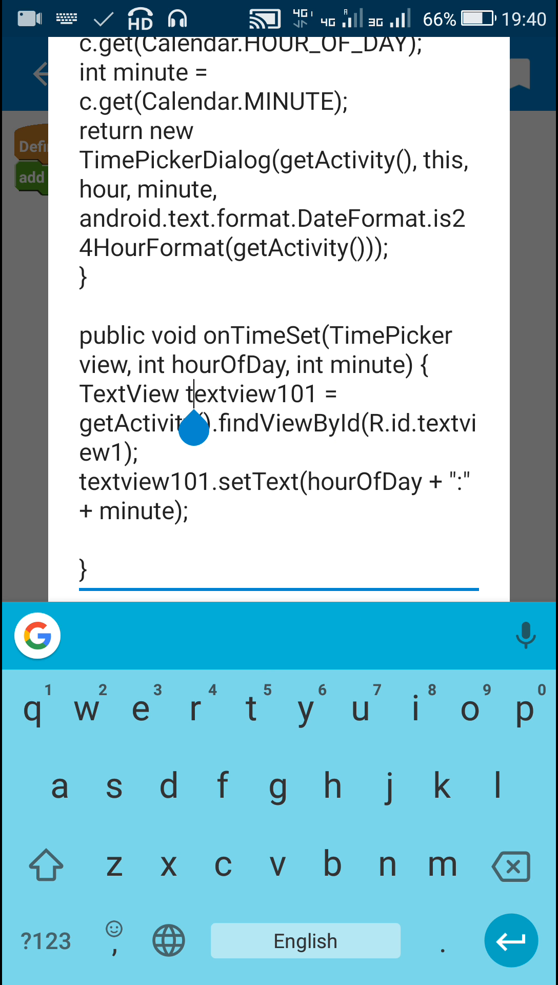
{"action": "double_click", "coordinate": [128, 393]}
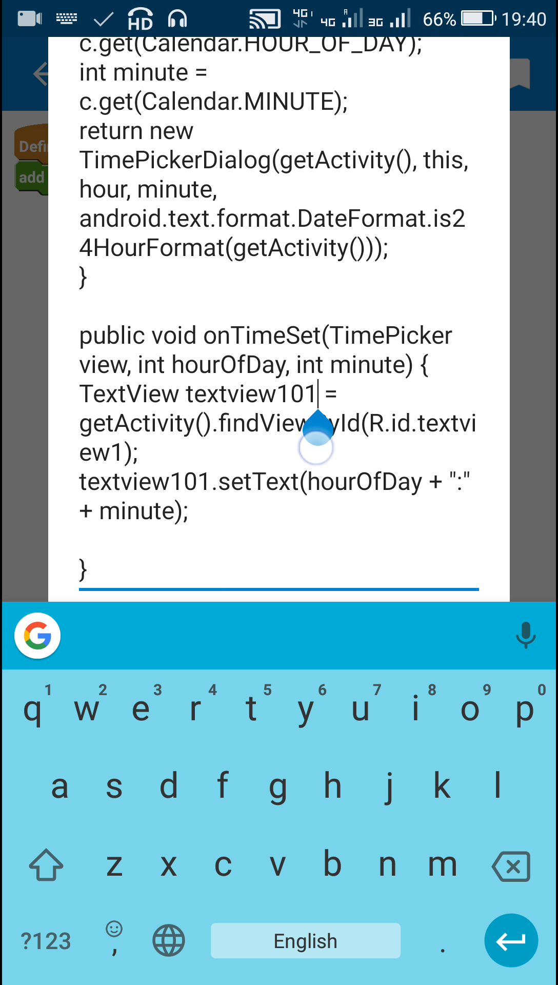
{"action": "left_click", "coordinate": [141, 423]}
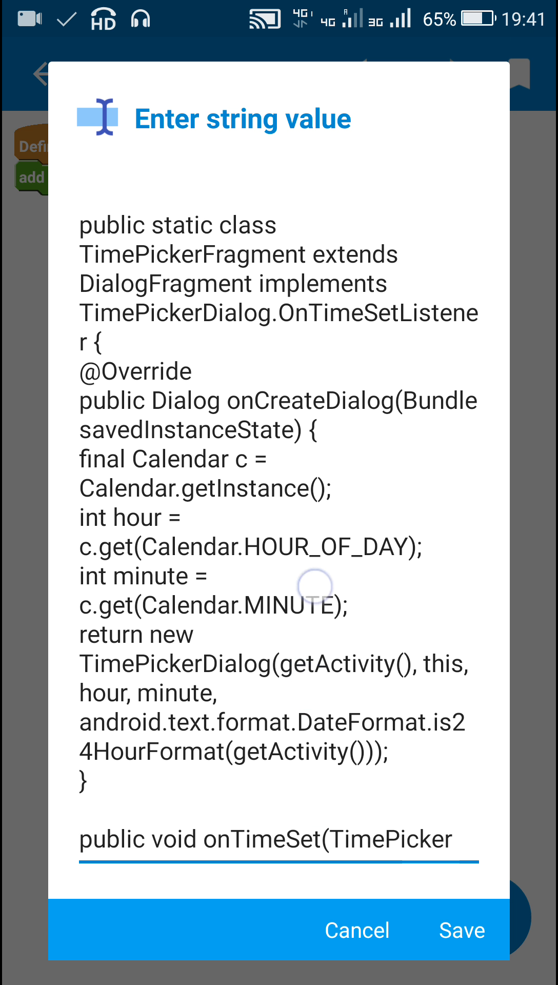
{"action": "scroll", "scroll_direction": "down", "scroll_amount": 3}
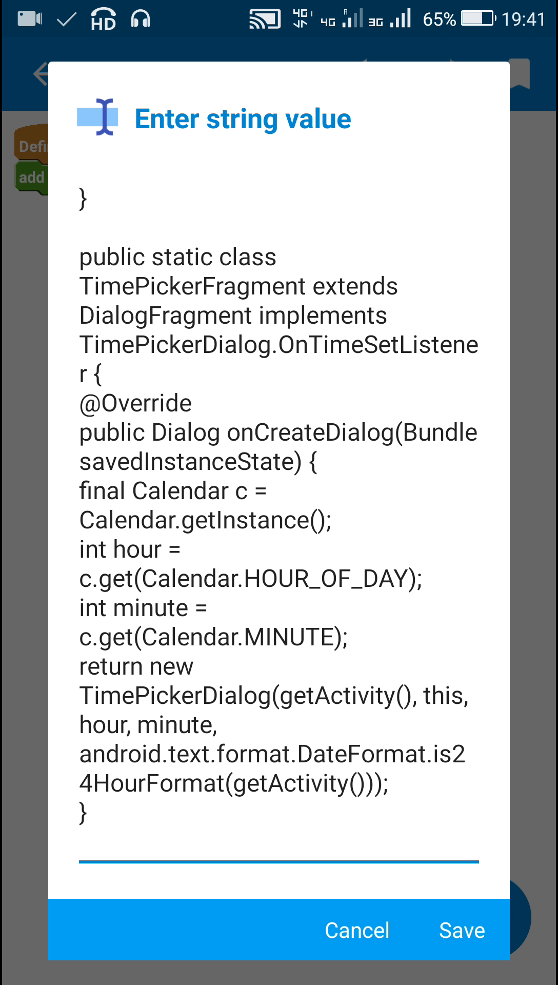
{"action": "left_click", "coordinate": [462, 929]}
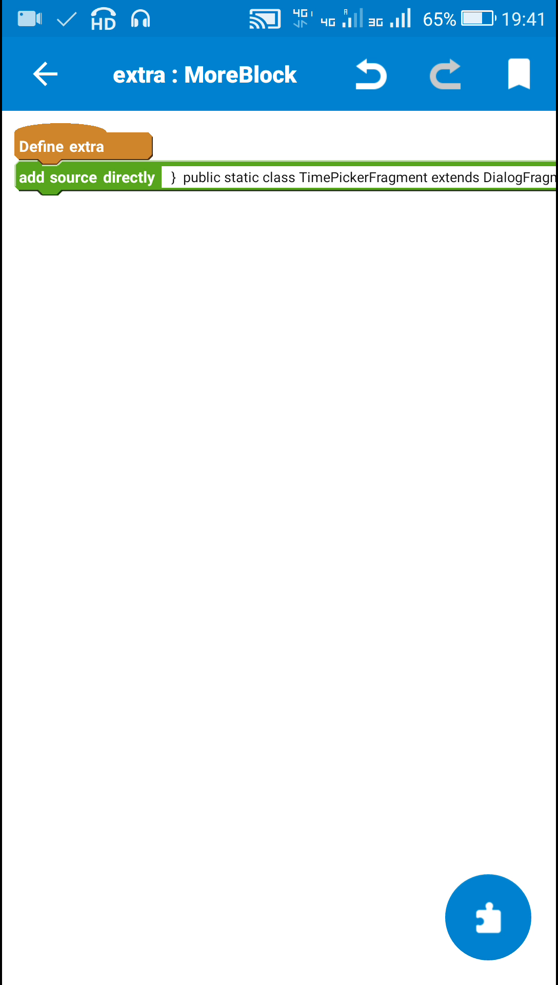
Step: Add an onClick event for imageview1
{"action": "left_click", "coordinate": [45, 74]}
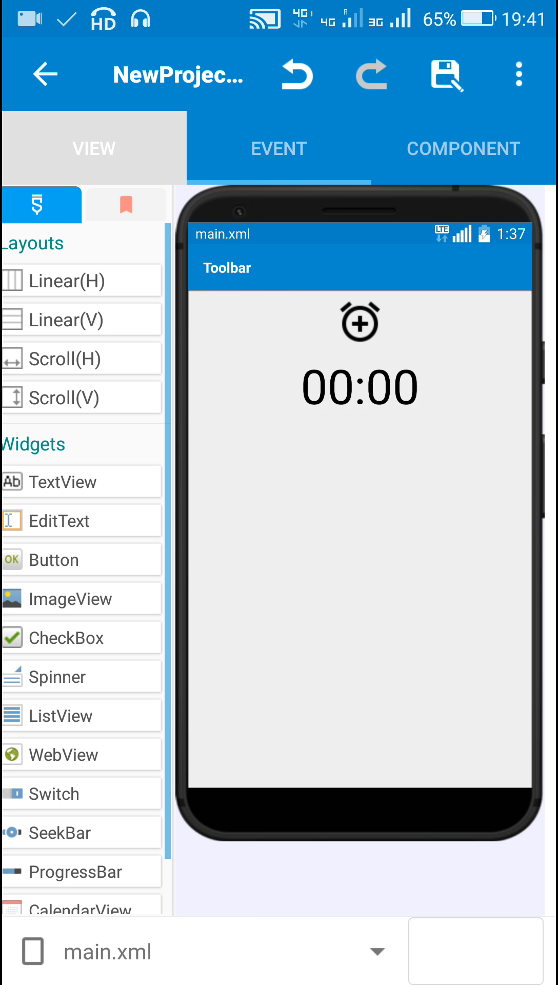
{"action": "left_click", "coordinate": [371, 321]}
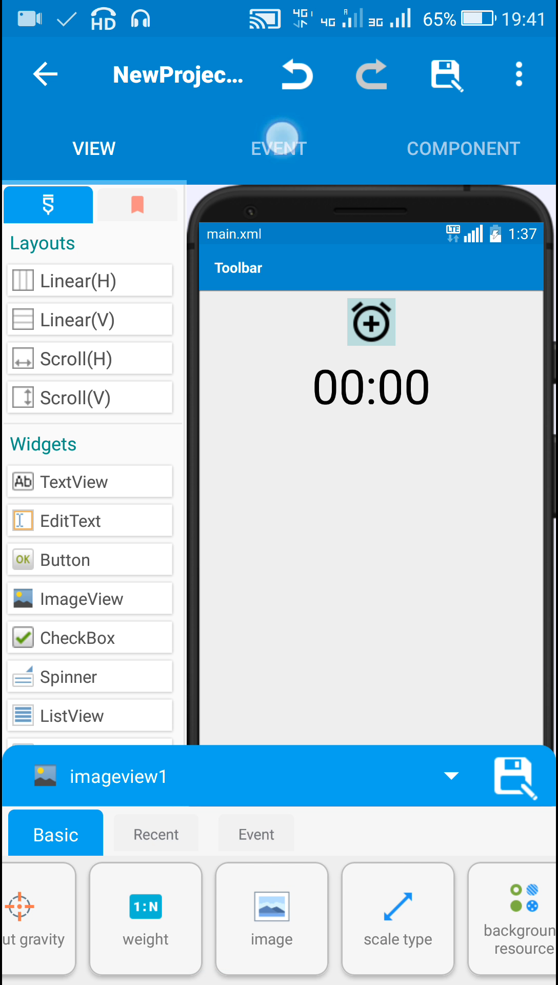
{"action": "left_click", "coordinate": [278, 148]}
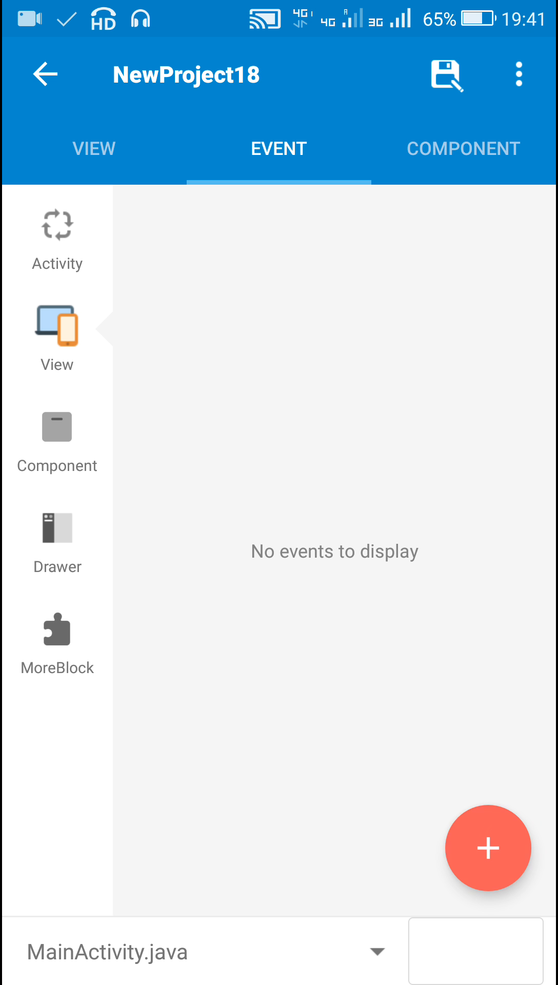
{"action": "left_click", "coordinate": [487, 849]}
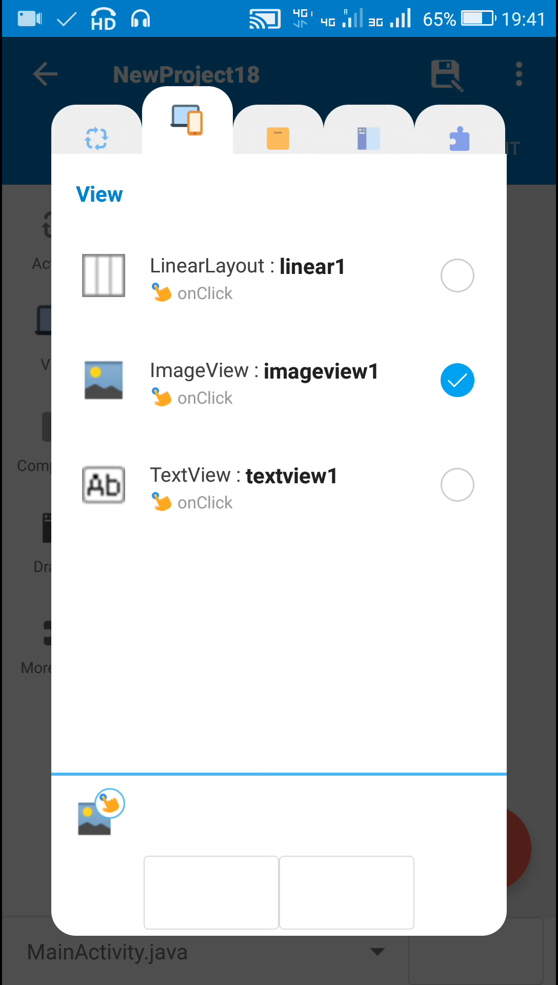
{"action": "left_click", "coordinate": [457, 379]}
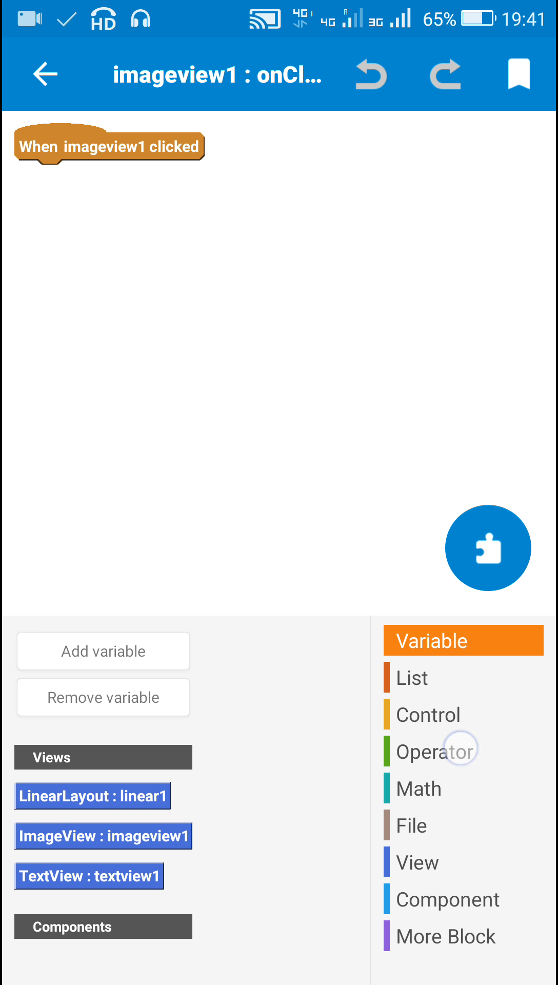
Step: Attach an add source directly block to the click event and copy the tutorial's step 4 code
{"action": "left_click", "coordinate": [463, 751]}
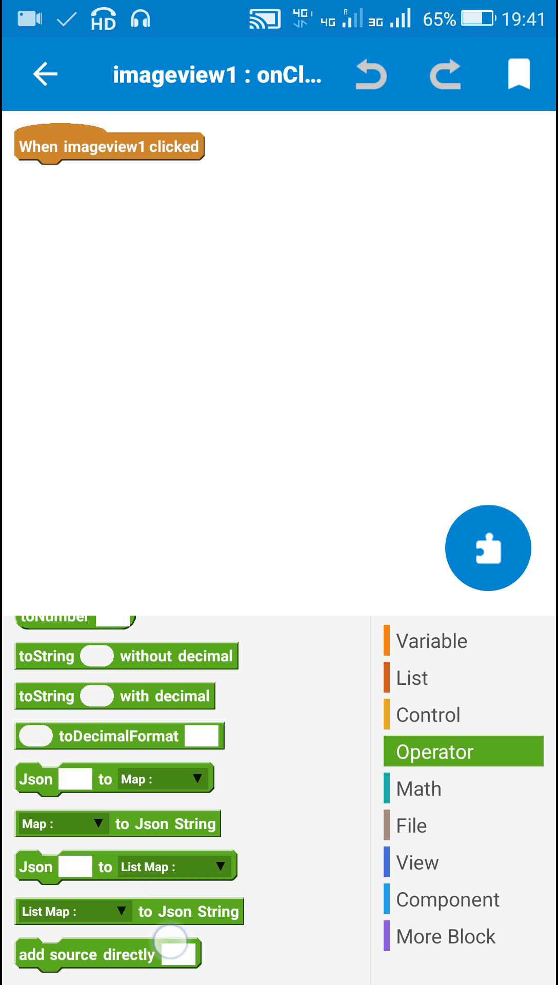
{"action": "left_click_drag", "start_coordinate": [107, 953], "coordinate": [106, 177]}
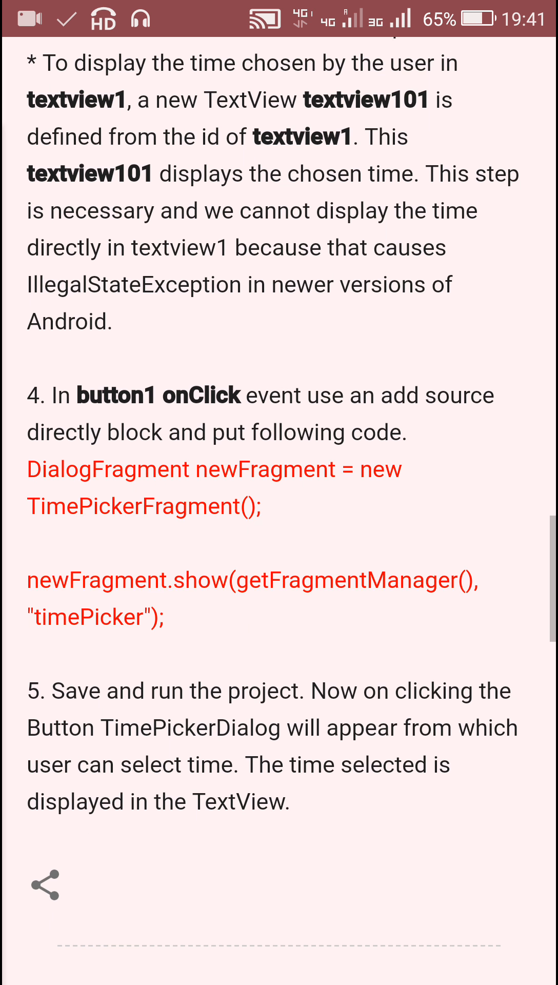
{"action": "double_click", "coordinate": [107, 459]}
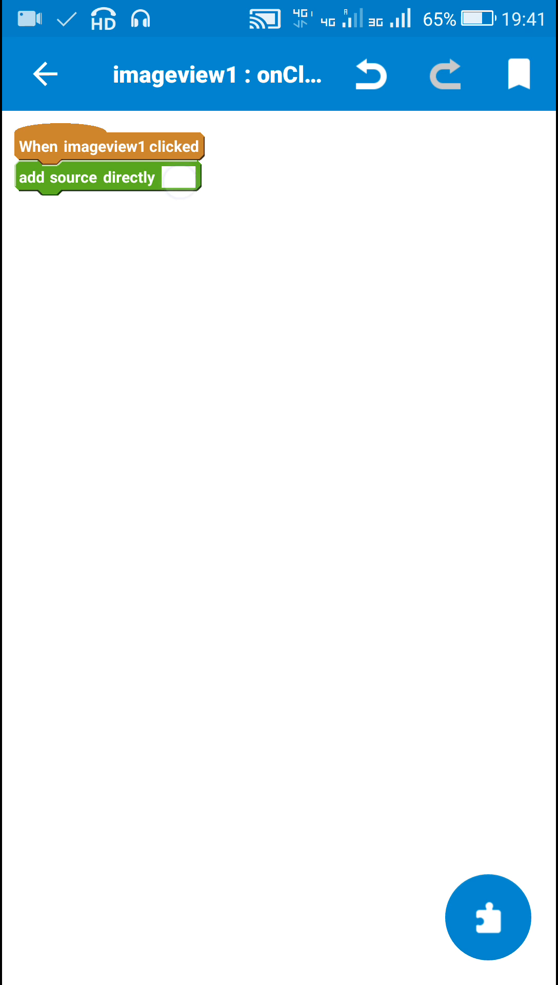
Step: Paste the DialogFragment show code into the click event block and save it
{"action": "left_click", "coordinate": [181, 178]}
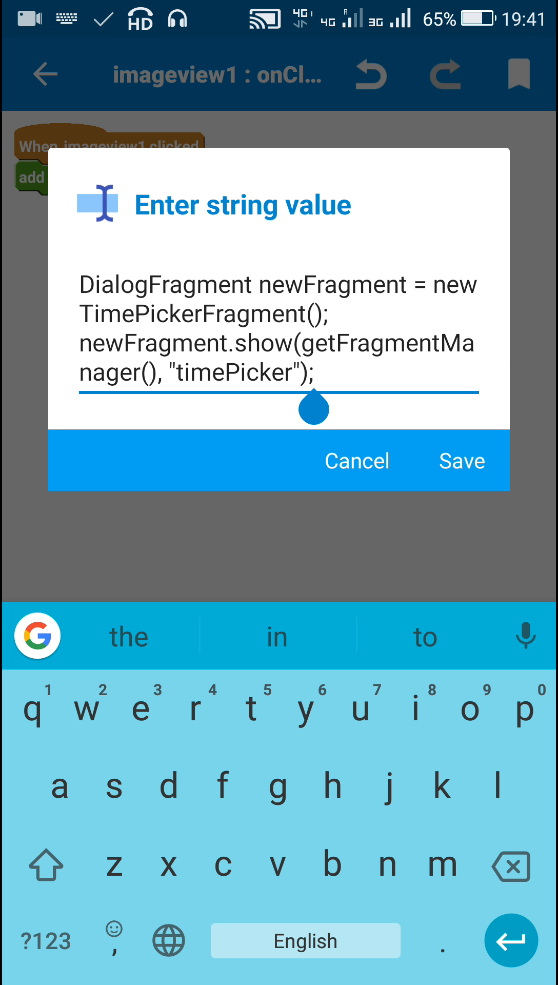
{"action": "left_click", "coordinate": [462, 461]}
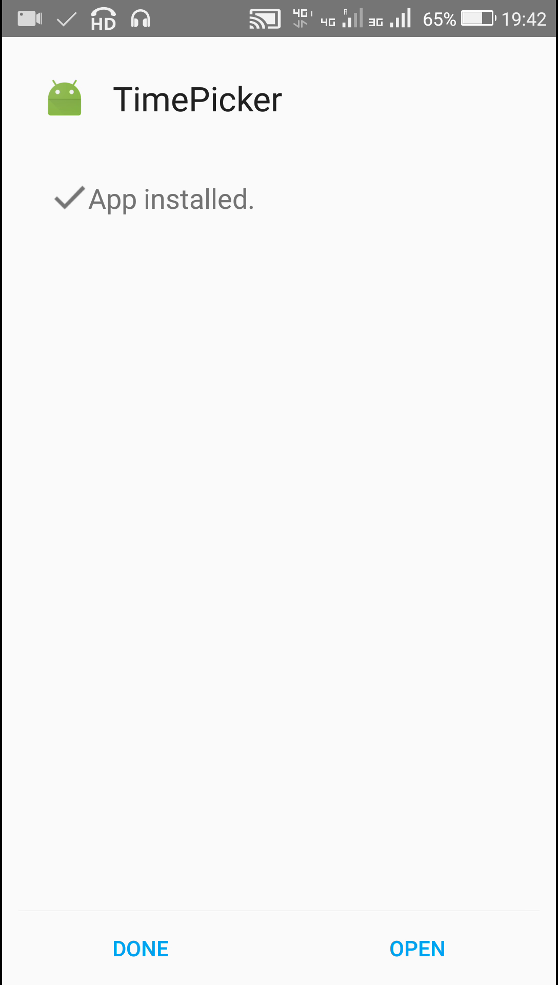
Step: Launch TimePicker and pick 23:20, then 10:15, confirming each shows in the TextView
{"action": "left_click", "coordinate": [416, 948]}
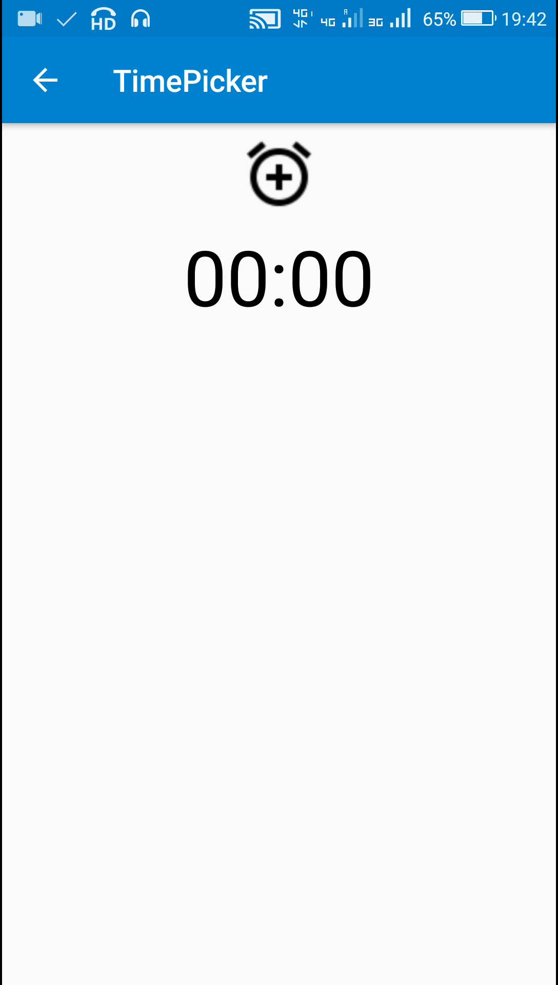
{"action": "left_click", "coordinate": [279, 172]}
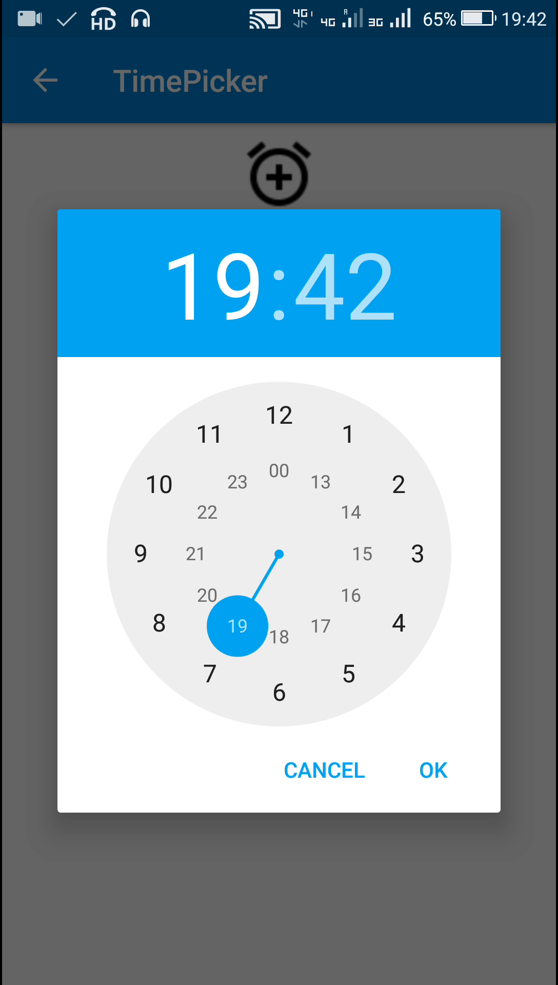
{"action": "left_click", "coordinate": [239, 483]}
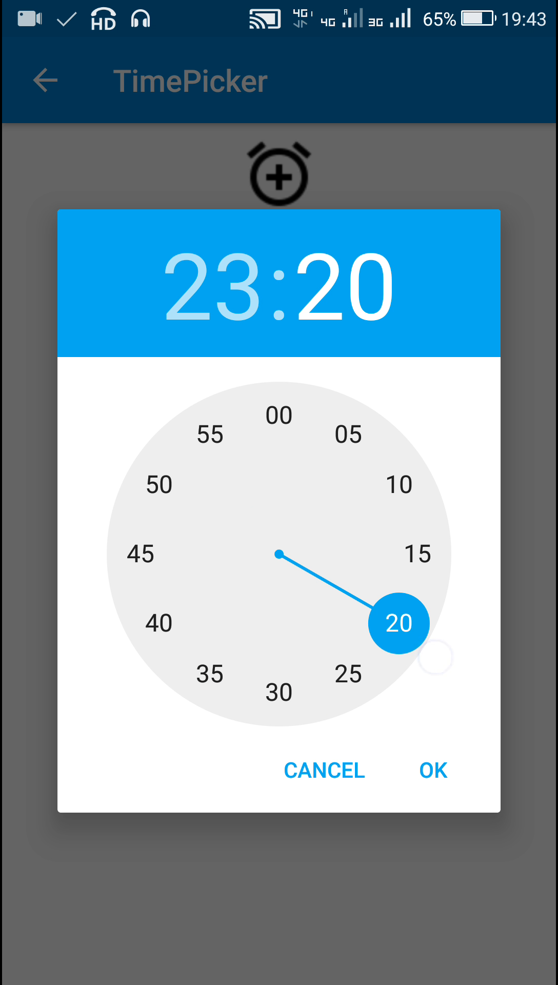
{"action": "left_click", "coordinate": [433, 771]}
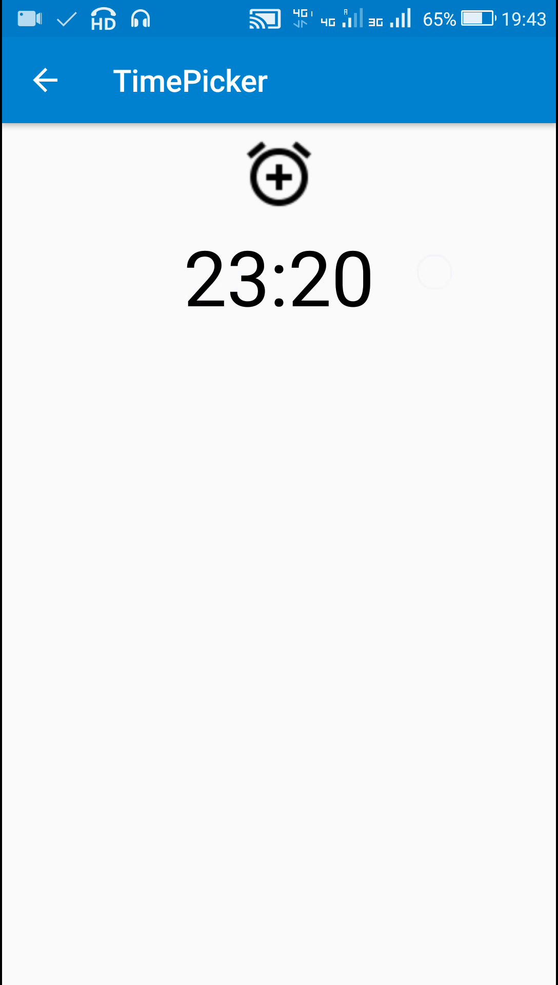
{"action": "left_click", "coordinate": [280, 172]}
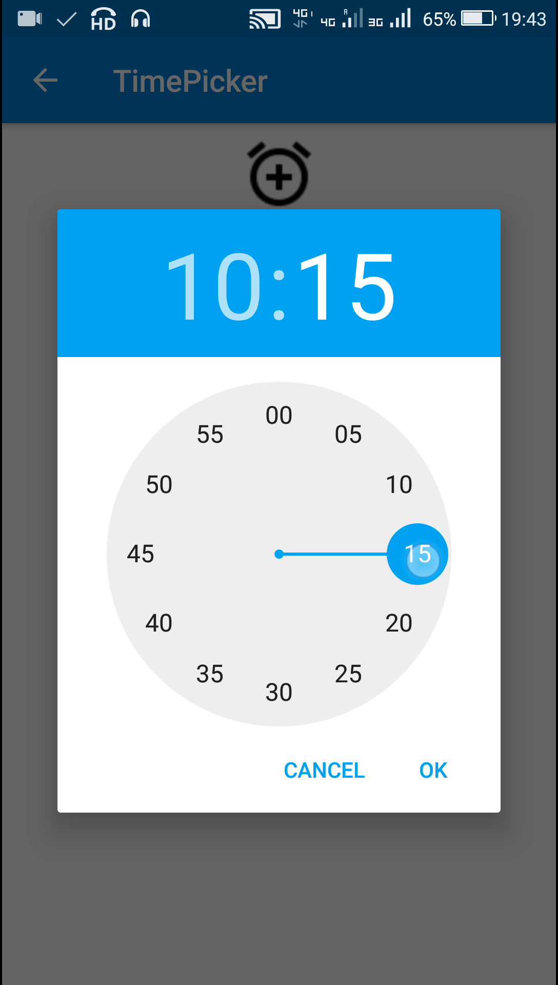
{"action": "left_click", "coordinate": [432, 770]}
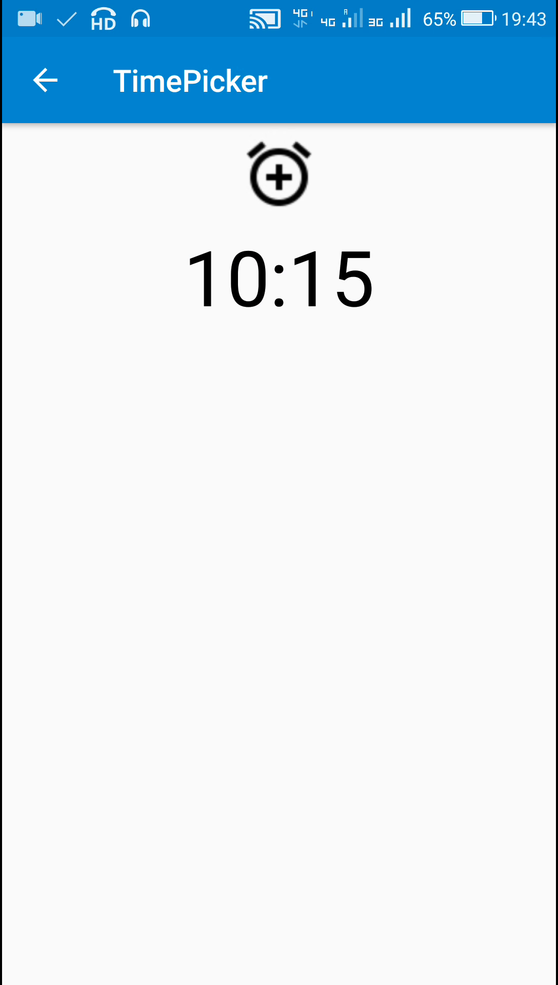